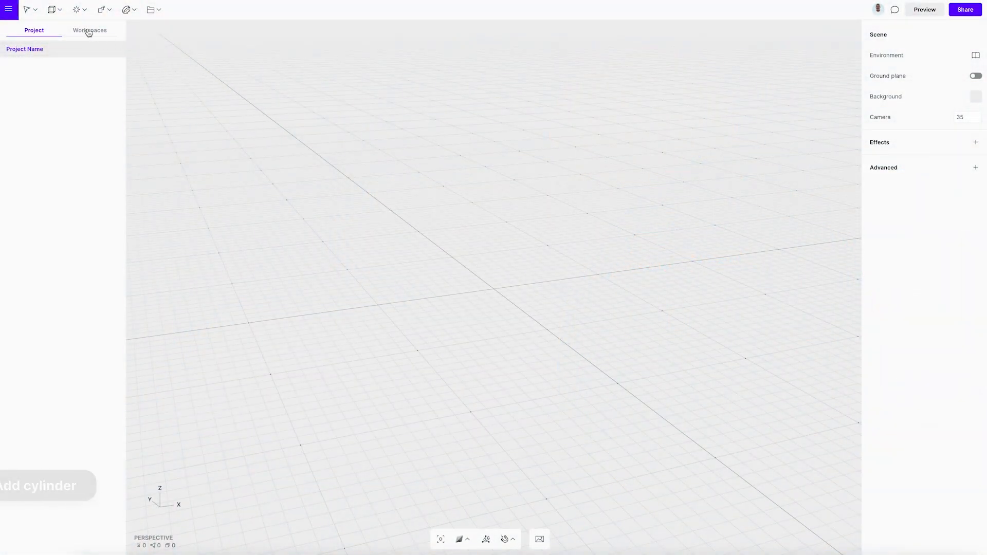
Add a Cylinder primitive and drag its roundness handle into a soft, taller pill shape
left_click(53, 9)
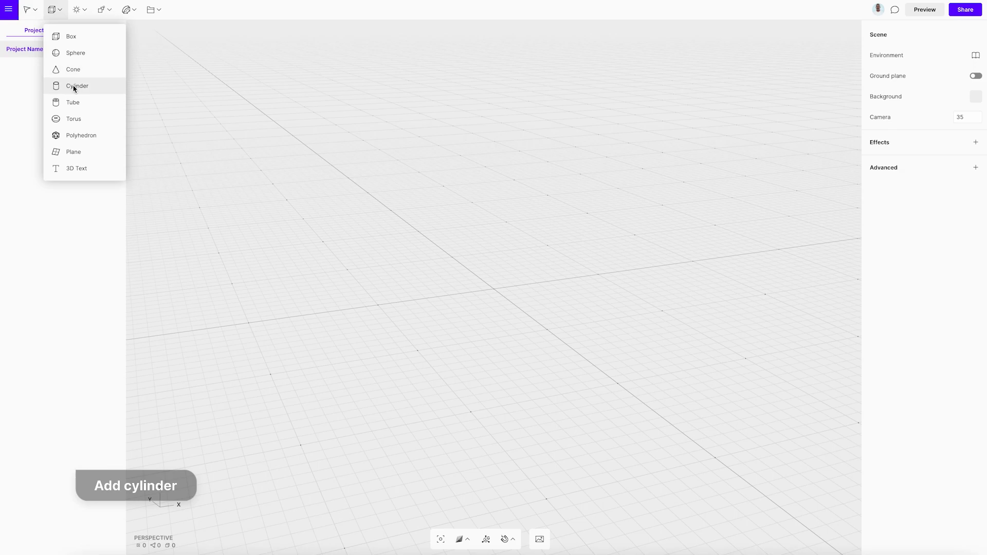
left_click(77, 86)
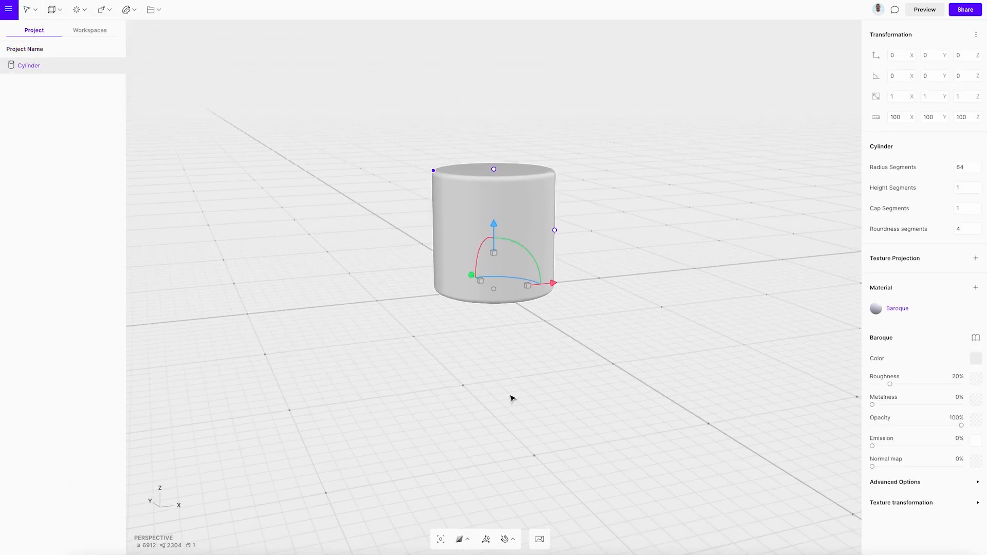
mouse_move(436, 177)
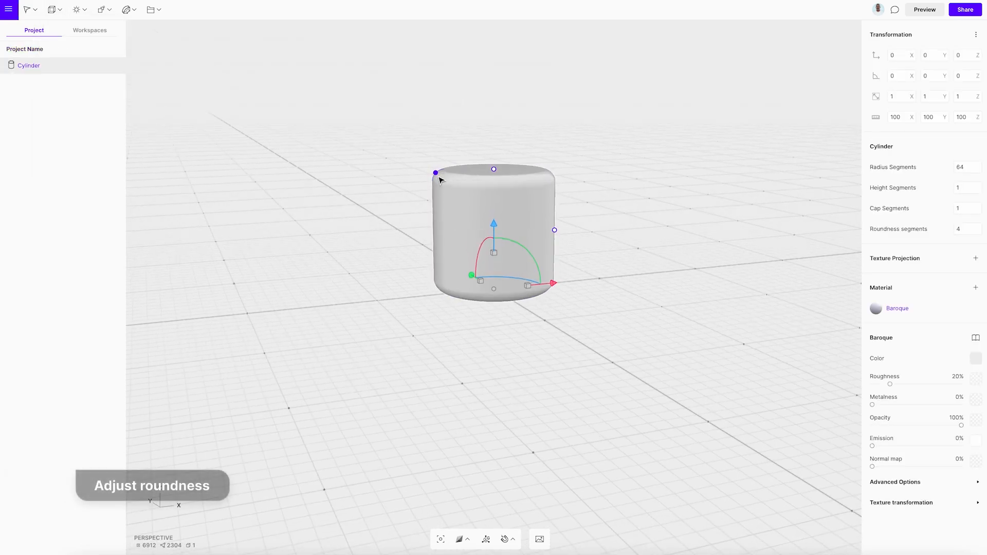
left_click_drag(435, 172, 443, 179)
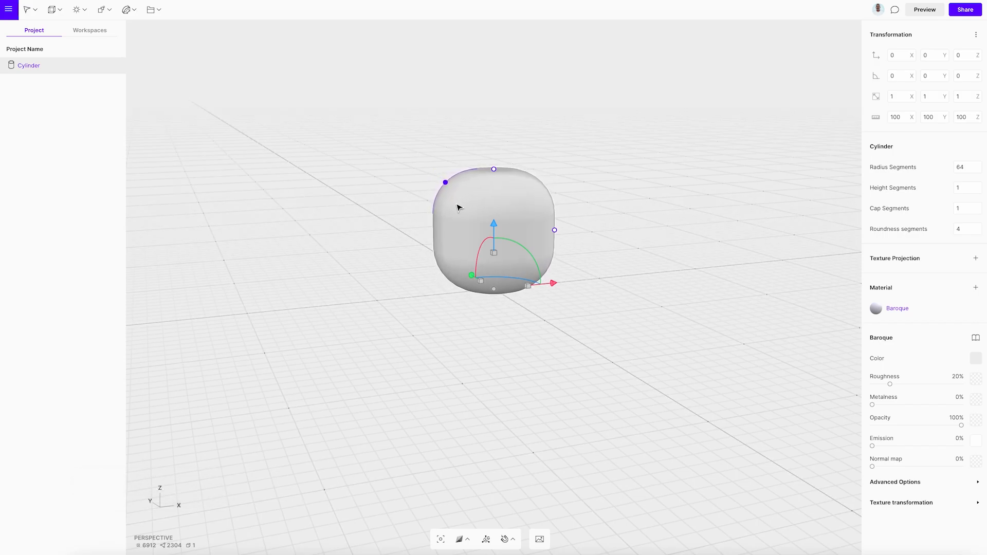
left_click_drag(493, 168, 493, 165)
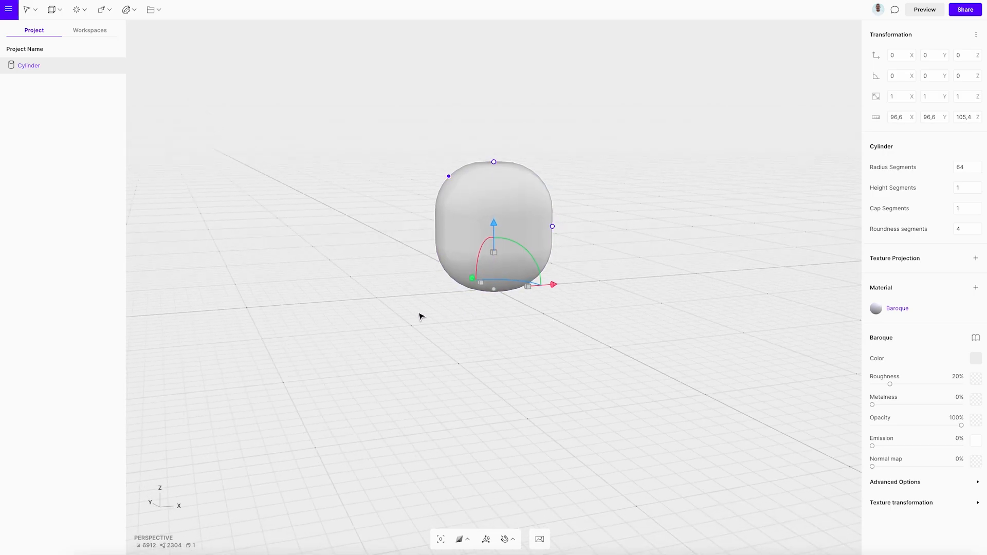
Apply a Taper deformer to the cylinder and lower its height into an egg shape
left_click(130, 9)
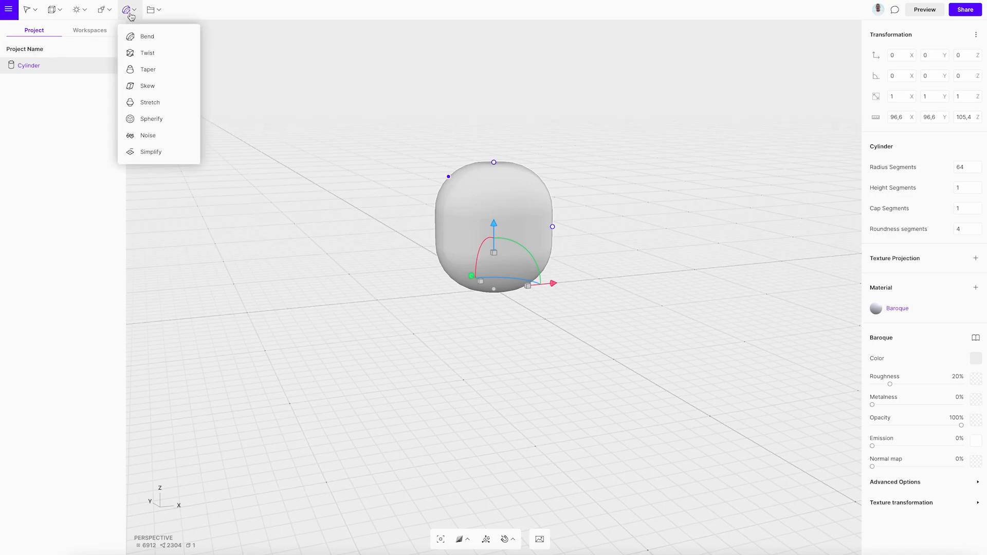
mouse_move(145, 69)
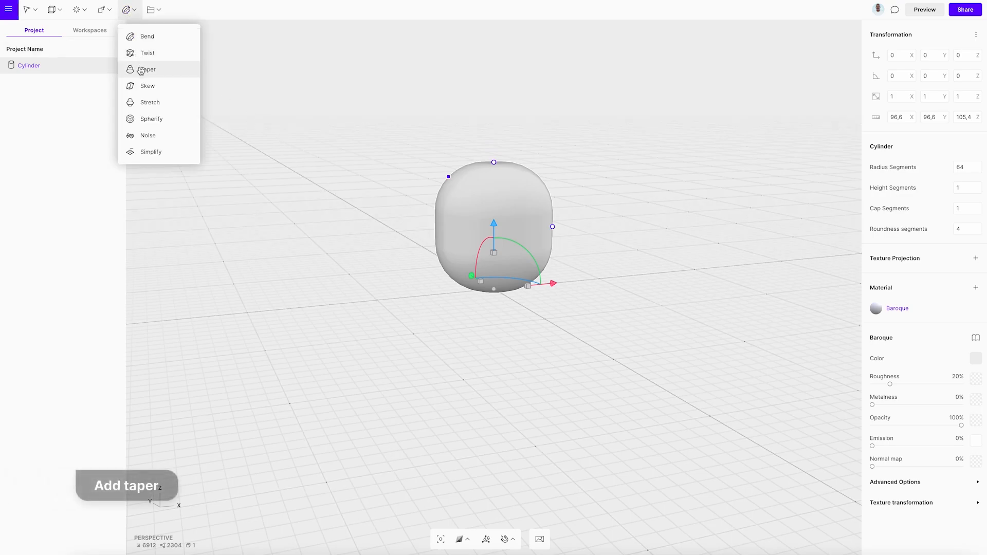
left_click(148, 70)
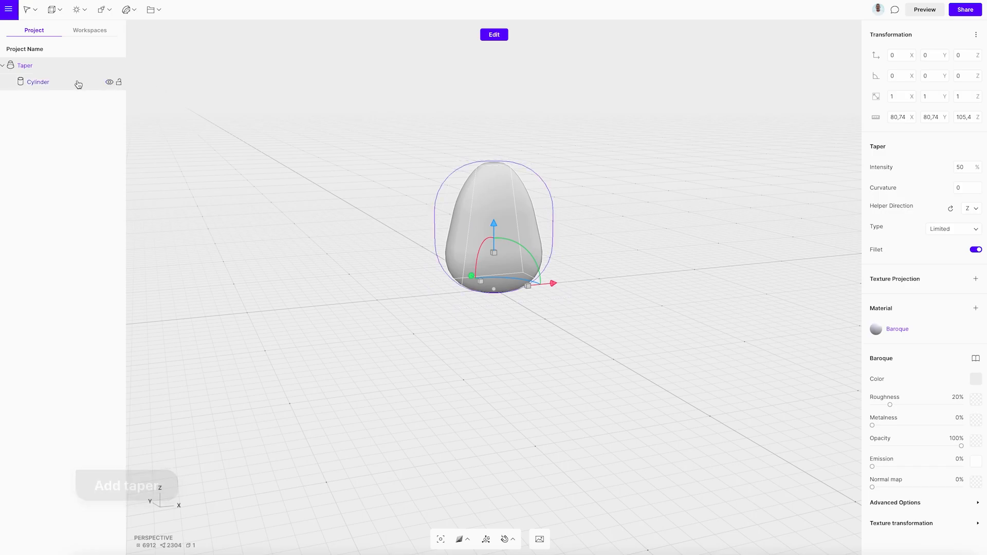
left_click(36, 81)
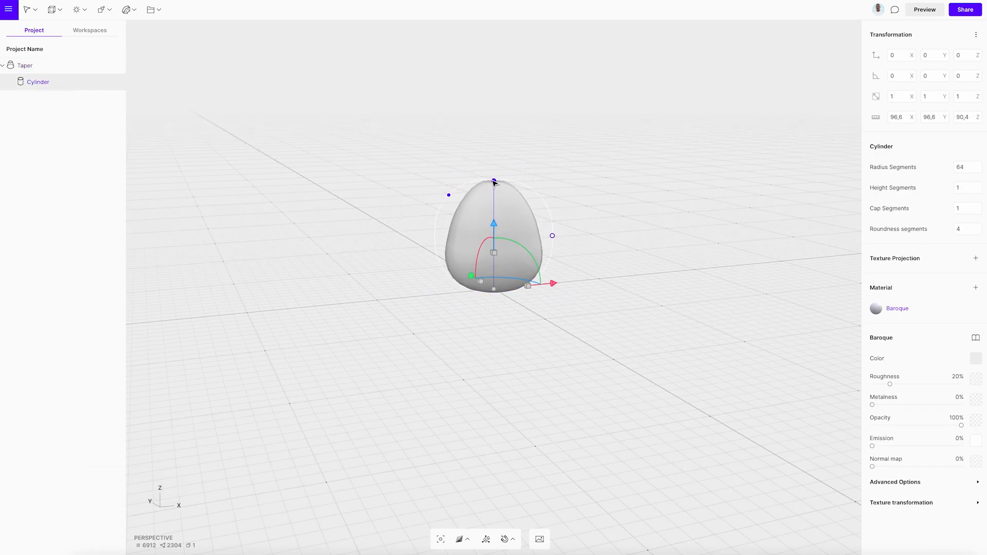
left_click_drag(494, 183, 449, 197)
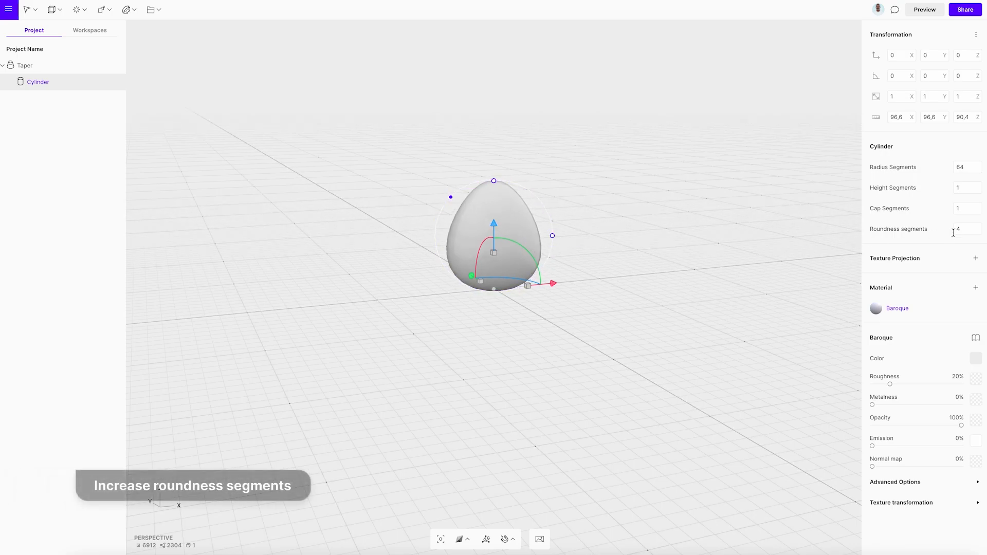
left_click(964, 229)
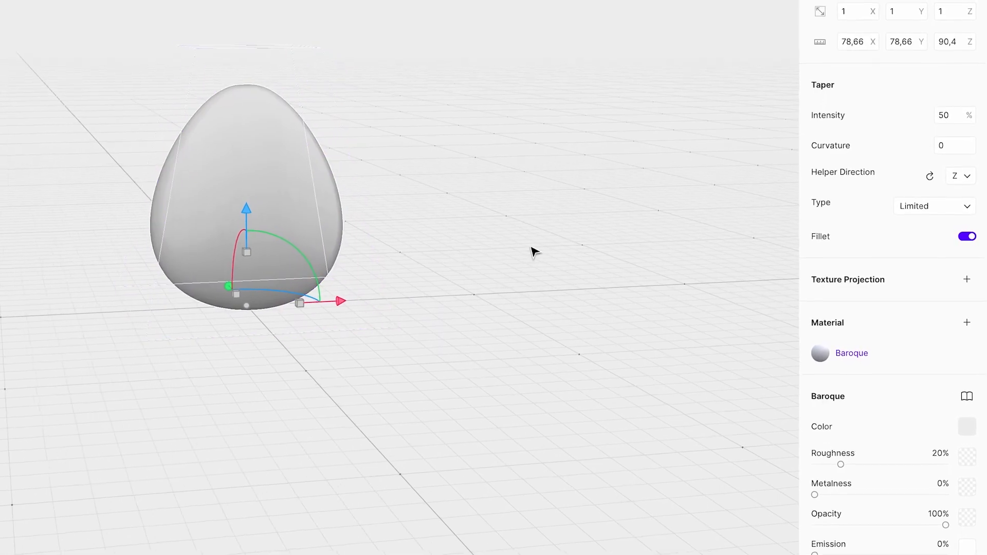
Add a UV texture projection to the egg and unwrap its UVs
left_click(967, 279)
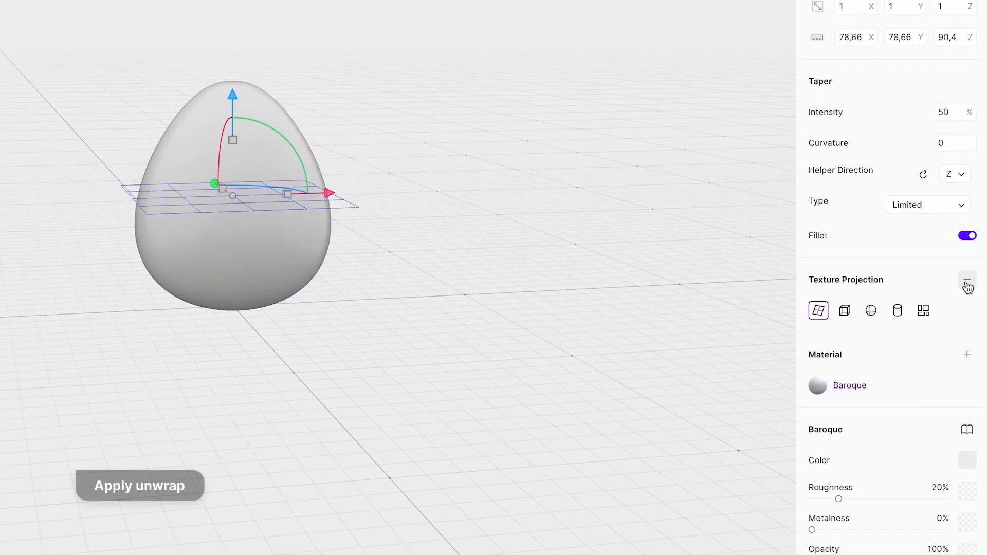
left_click(923, 311)
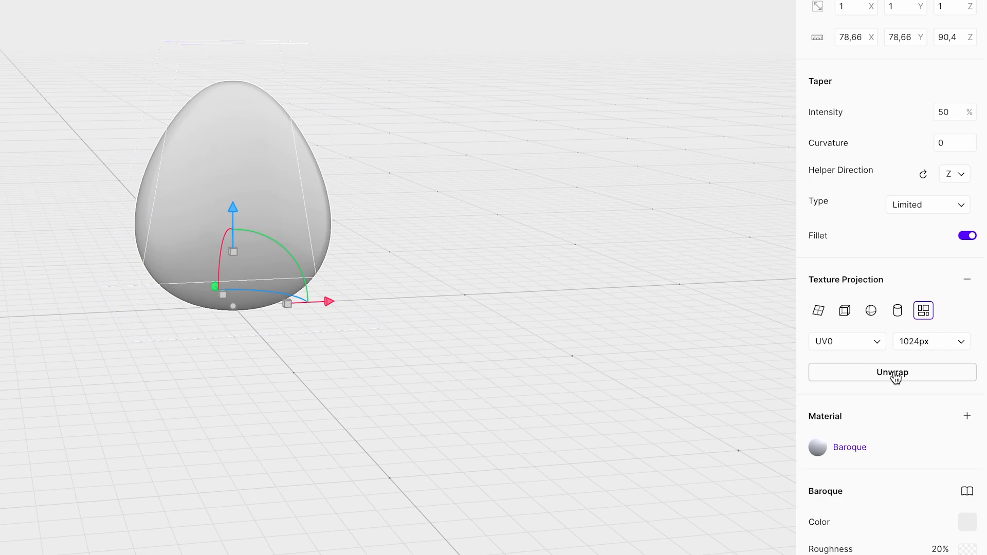
left_click(892, 372)
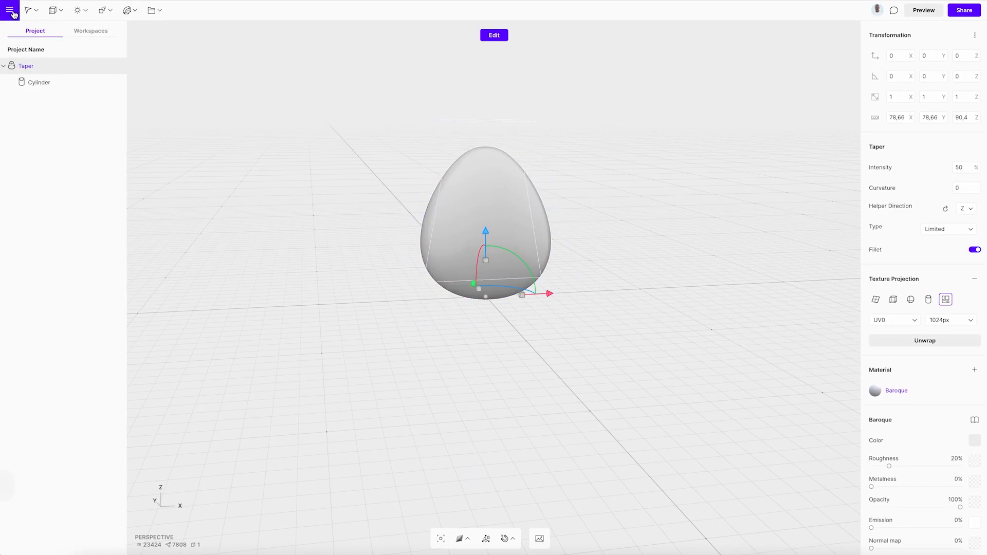
Export the egg from the main menu in USDZ format and download the file
left_click(12, 11)
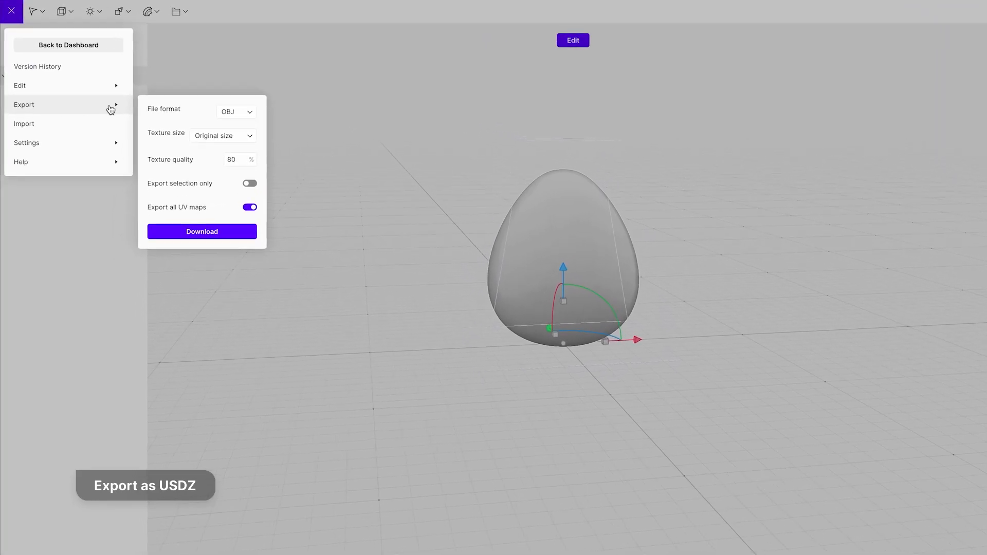
left_click(235, 112)
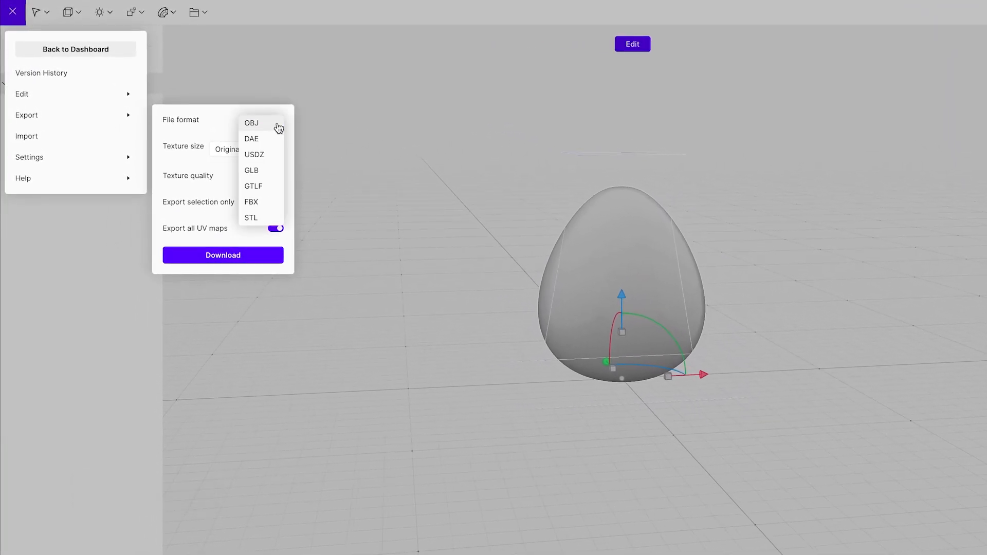
mouse_move(265, 156)
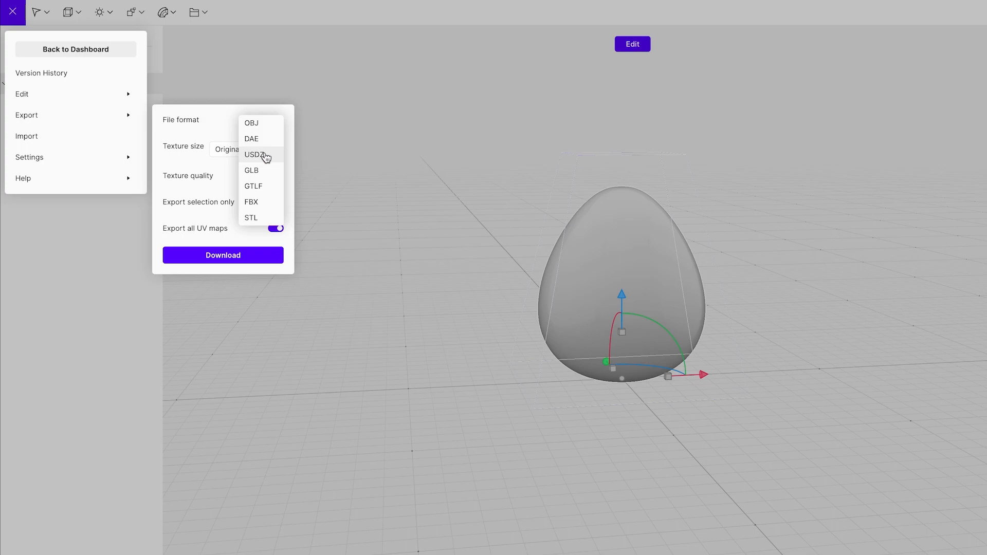
left_click(254, 154)
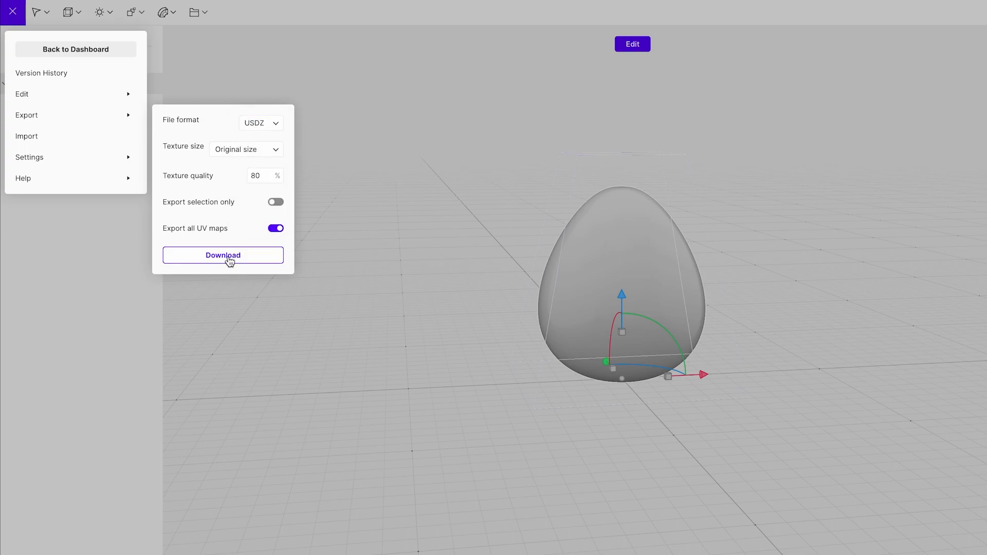
left_click(223, 255)
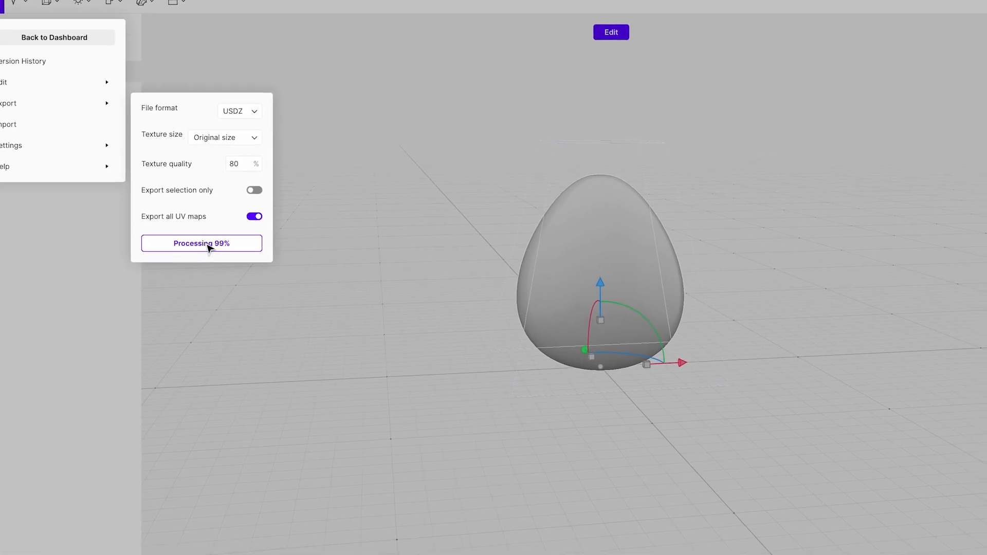
left_click(201, 243)
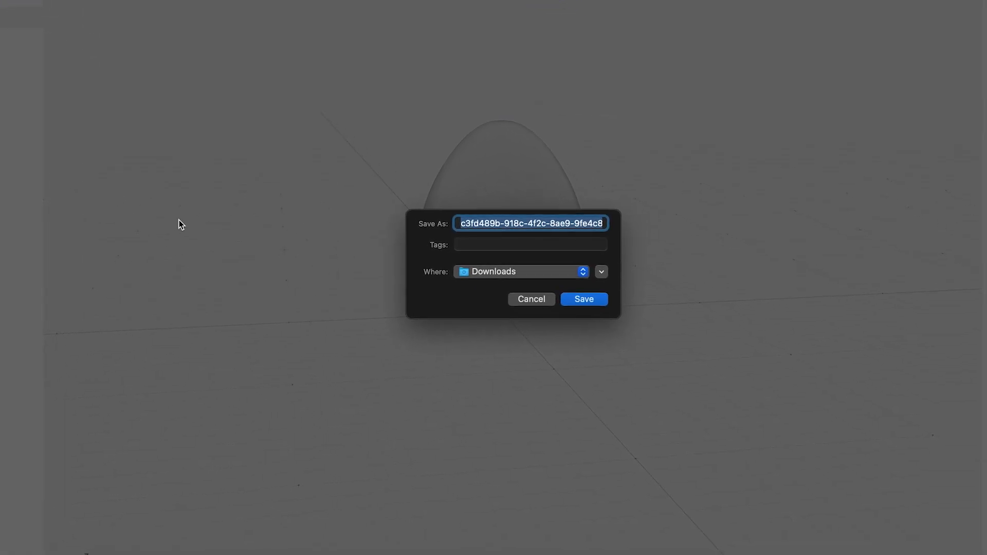
mouse_move(600, 240)
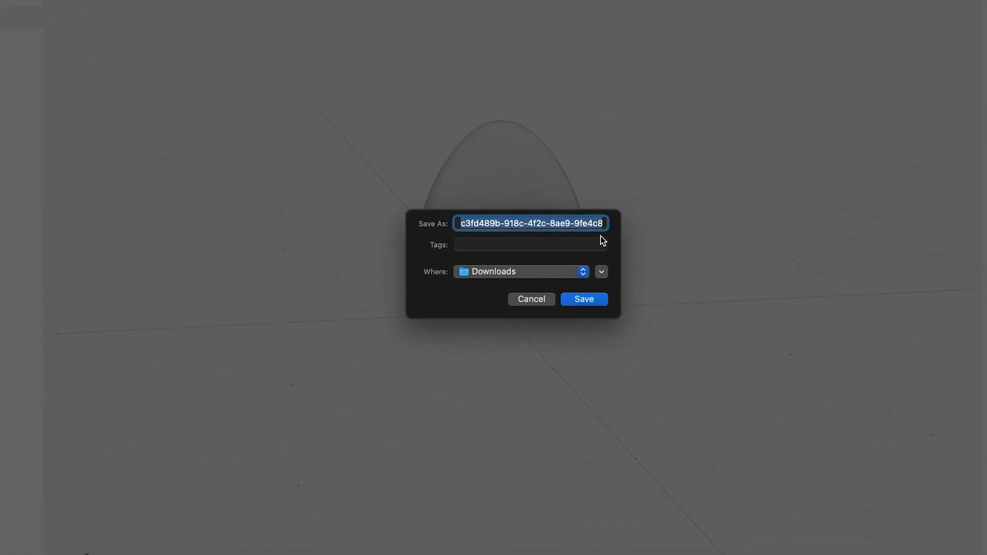
type("e")
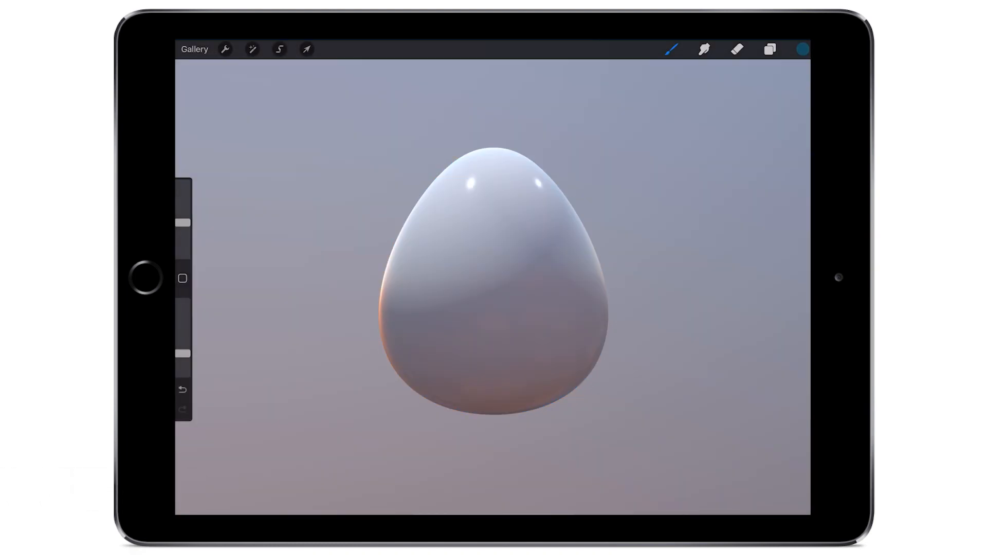
Paint the egg with sky, clouds and birds, then share its textures as PNG via Actions
left_click(801, 49)
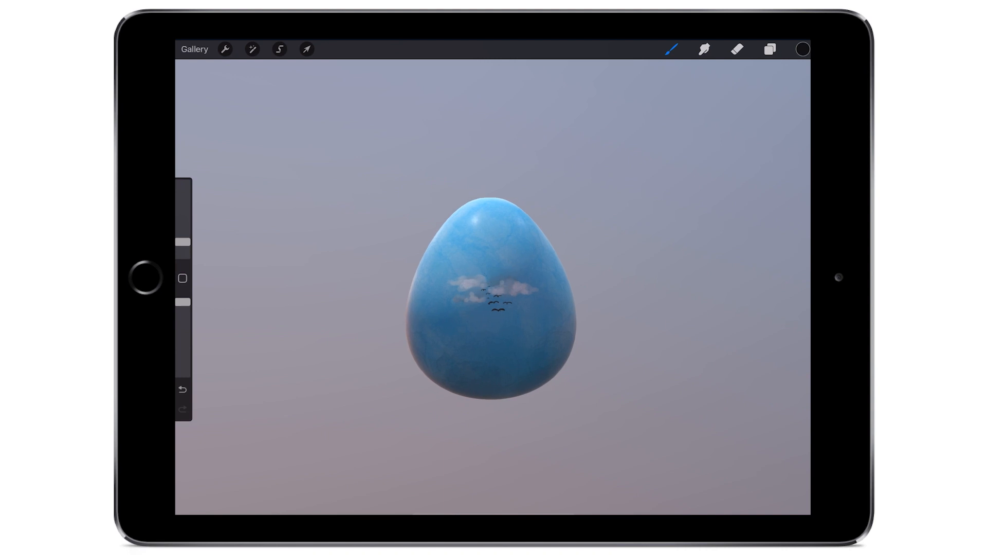
left_click(225, 50)
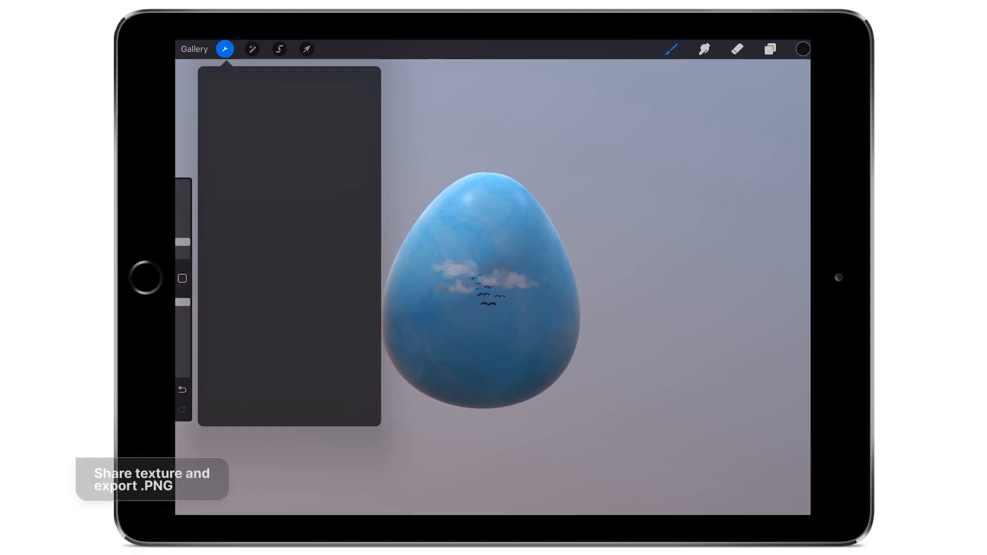
left_click(275, 107)
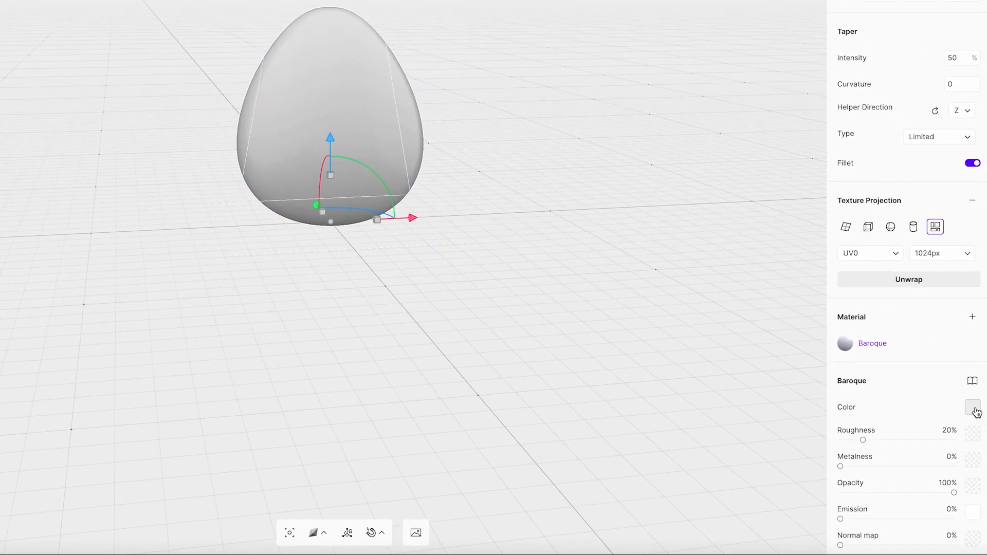
Switch the egg material's Color from Solid to an uploaded Texture image
left_click(969, 408)
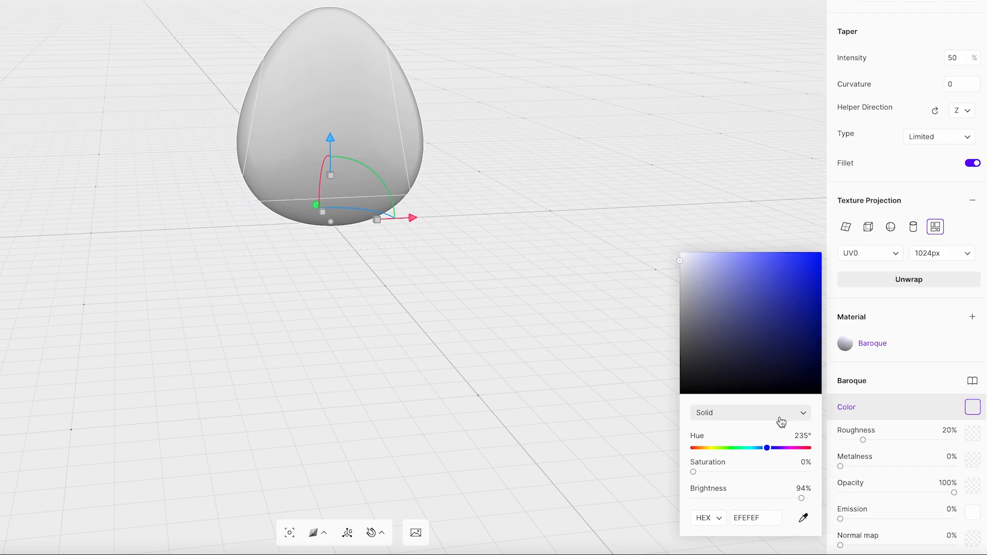
left_click(751, 413)
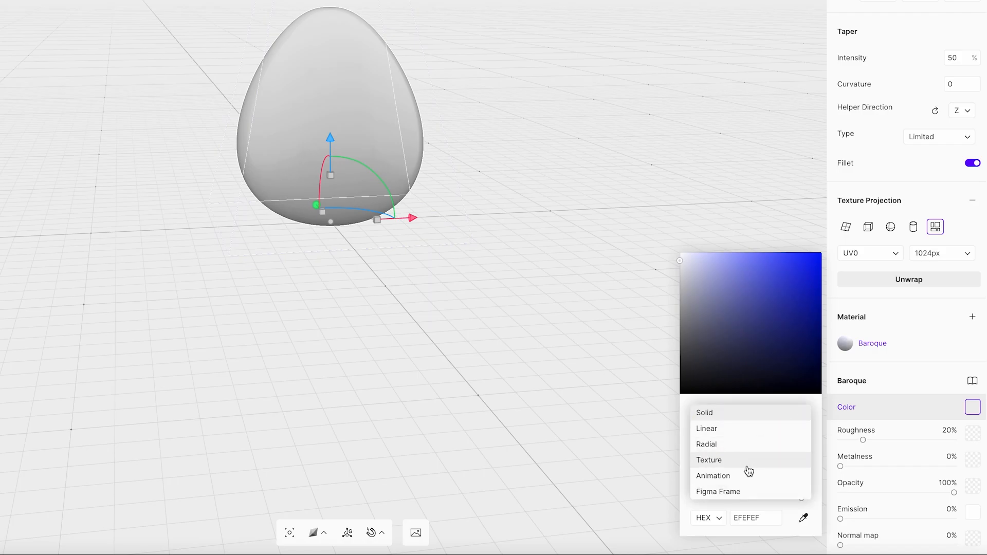
left_click(708, 460)
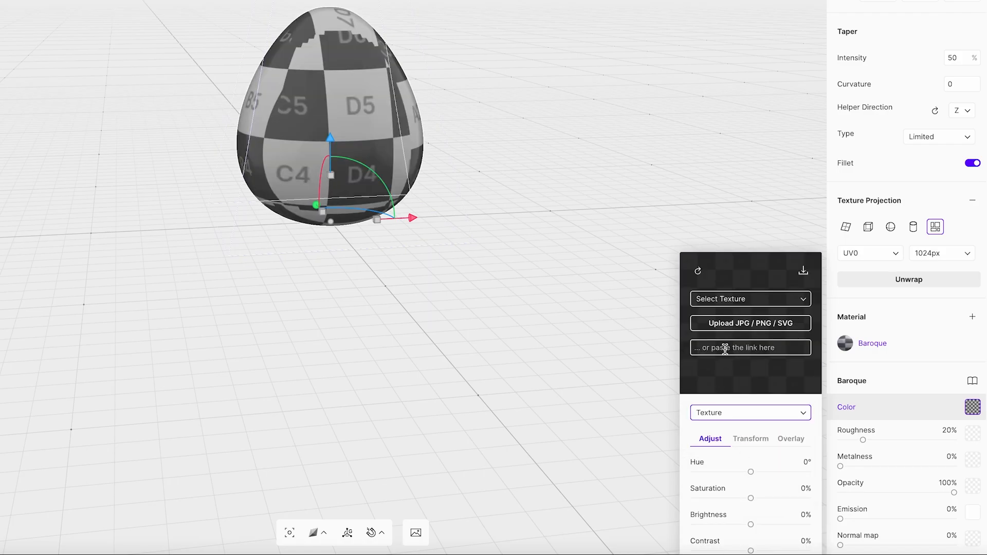
left_click(750, 322)
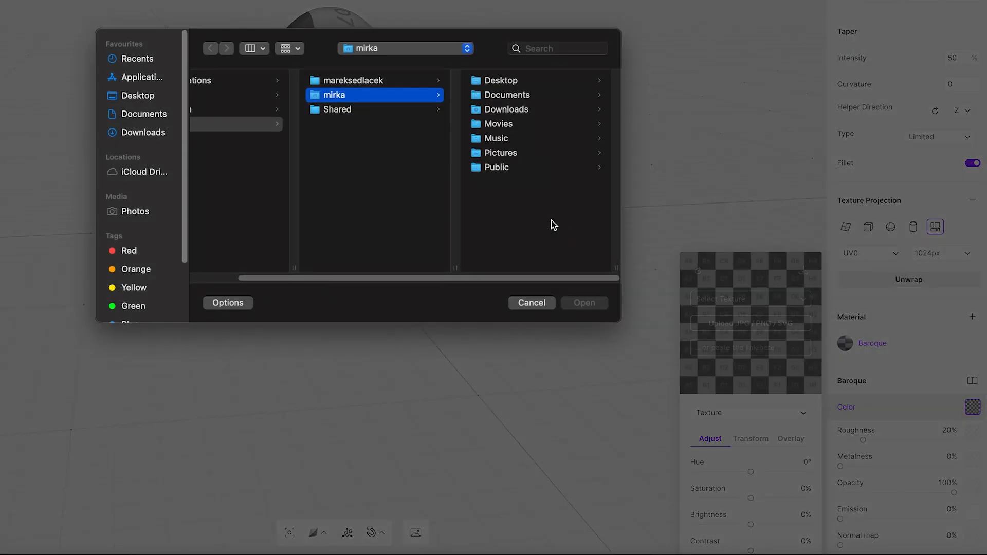
Load Baroque-Color.png from Downloads > egg_2 as the colour texture
left_click(506, 109)
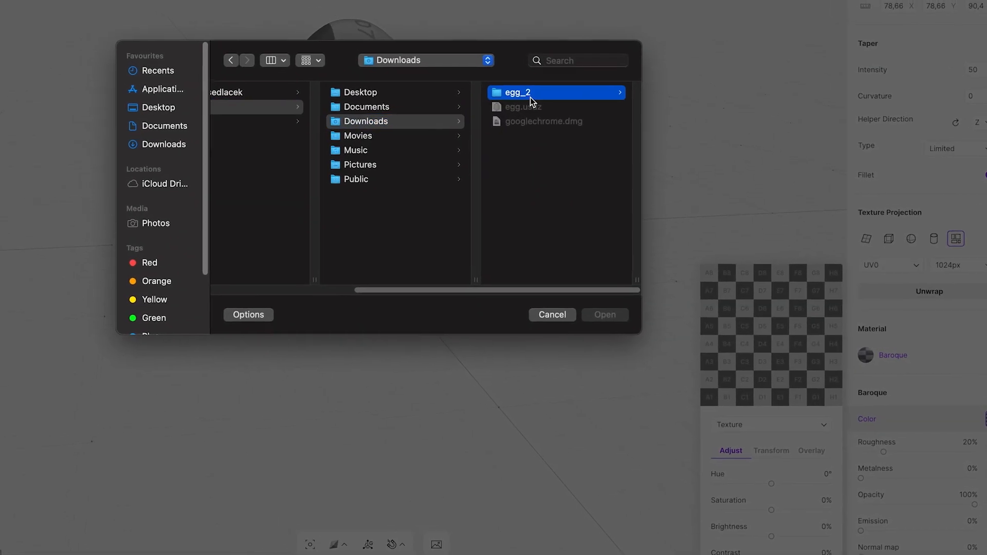
double_click(518, 92)
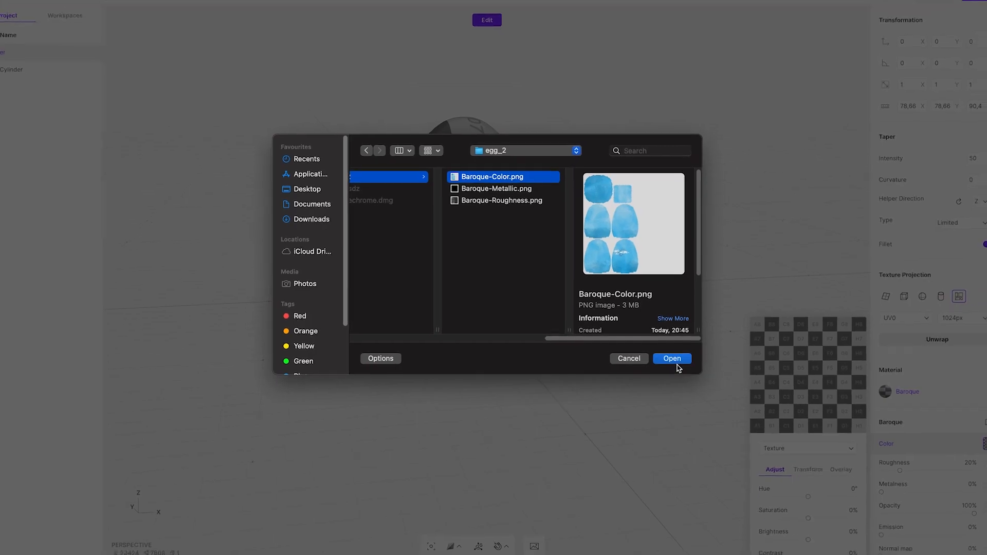
left_click(672, 358)
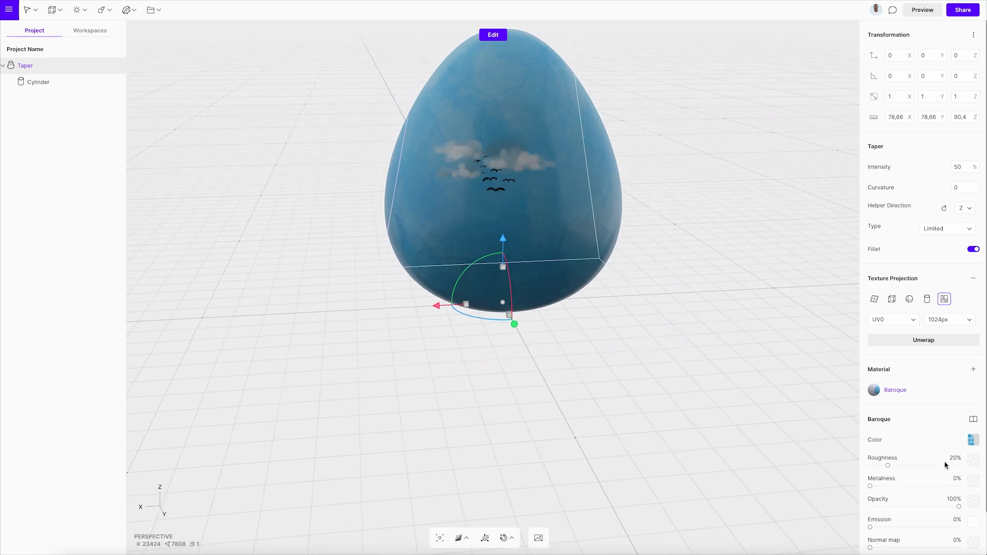
Assign the roughness PNG map and Baroque-Metallic.png as the metalness map
left_click(972, 457)
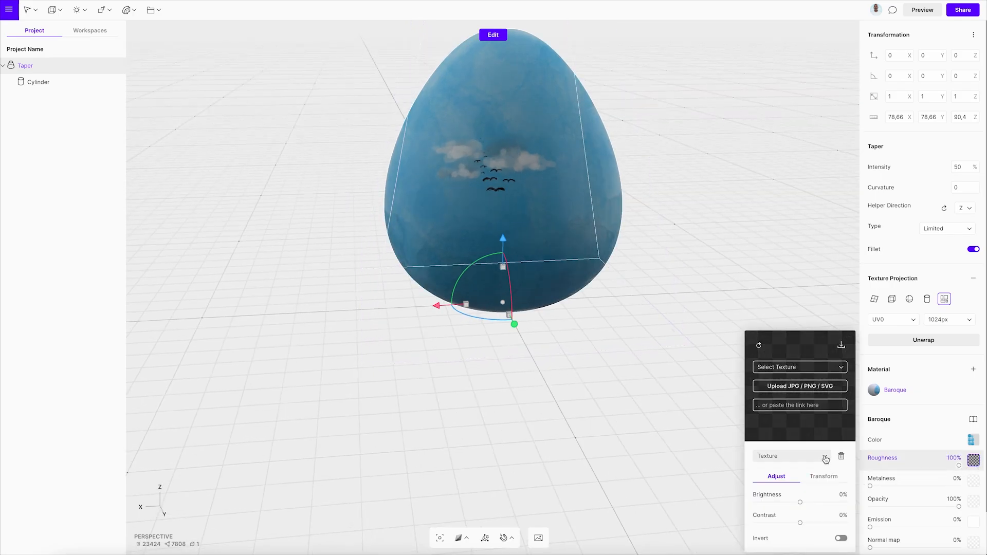
left_click(800, 386)
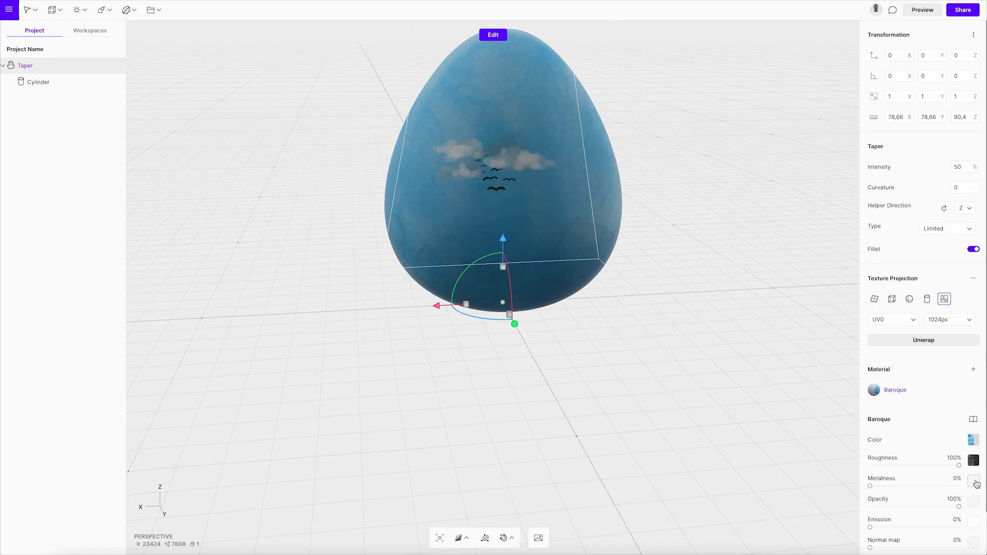
left_click(970, 481)
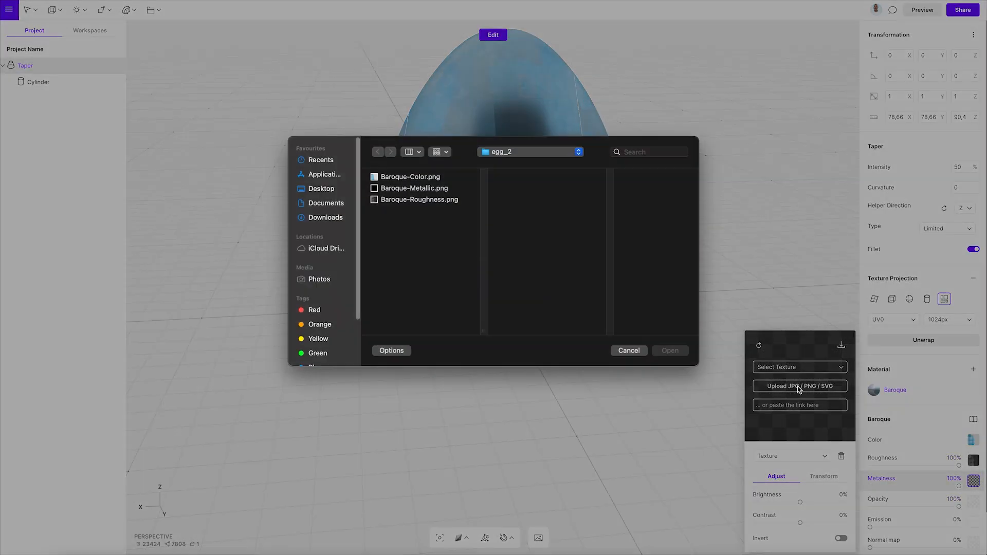
left_click(414, 189)
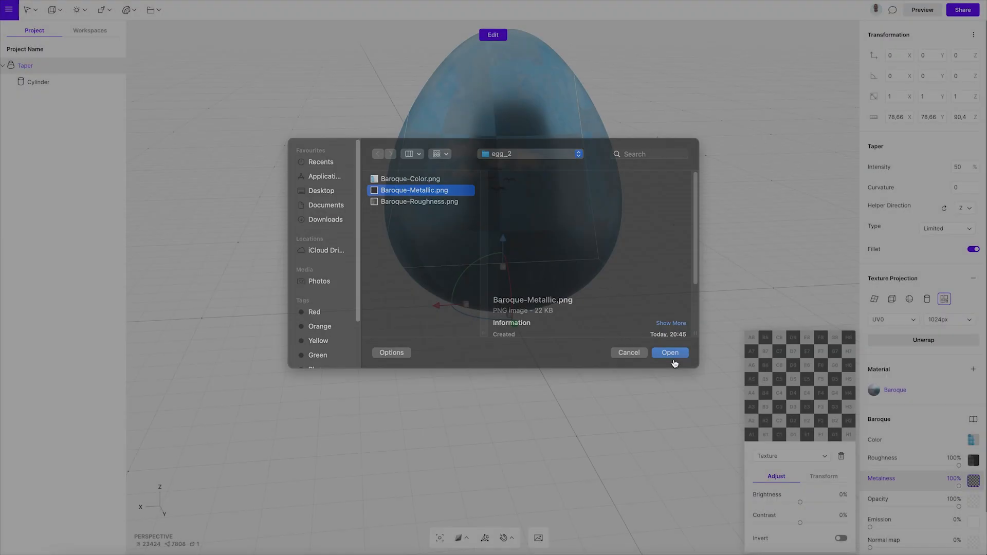
left_click(670, 353)
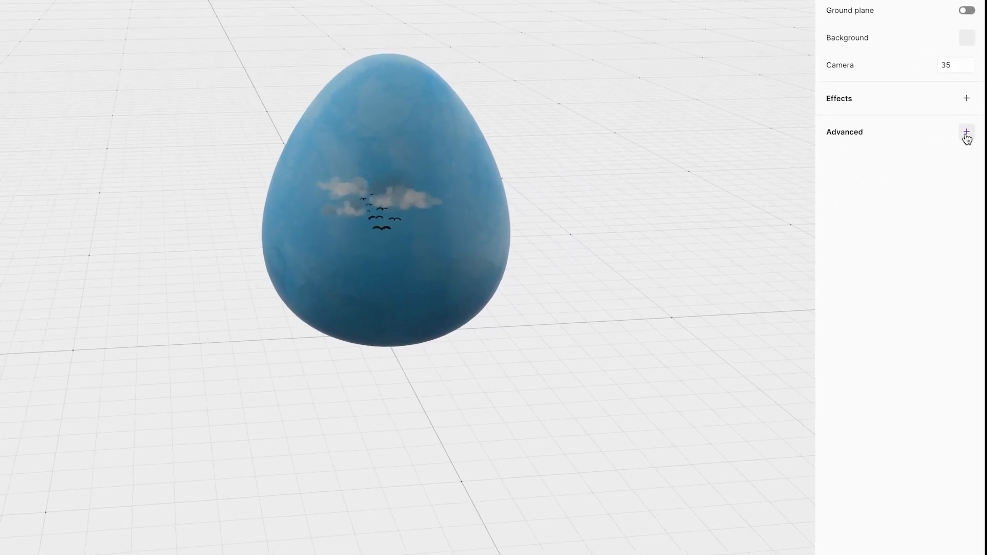
Add Augmented Reality under Advanced, turn on Share to web and copy the link
left_click(966, 132)
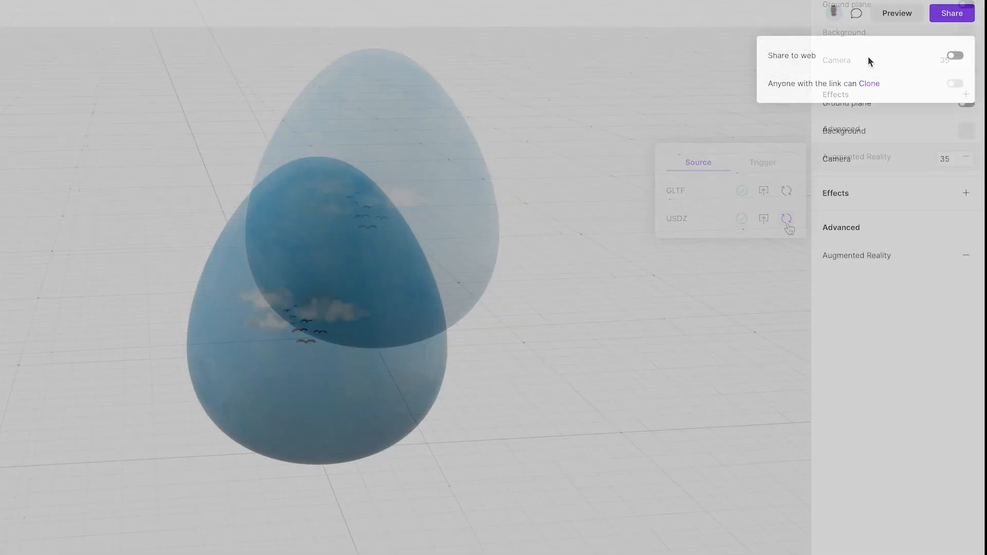
left_click(956, 55)
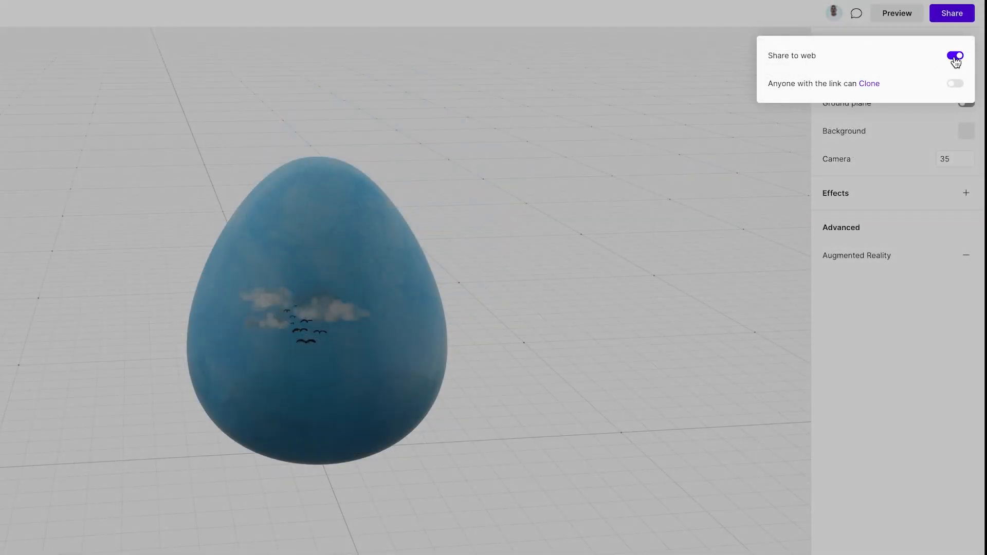
left_click(955, 54)
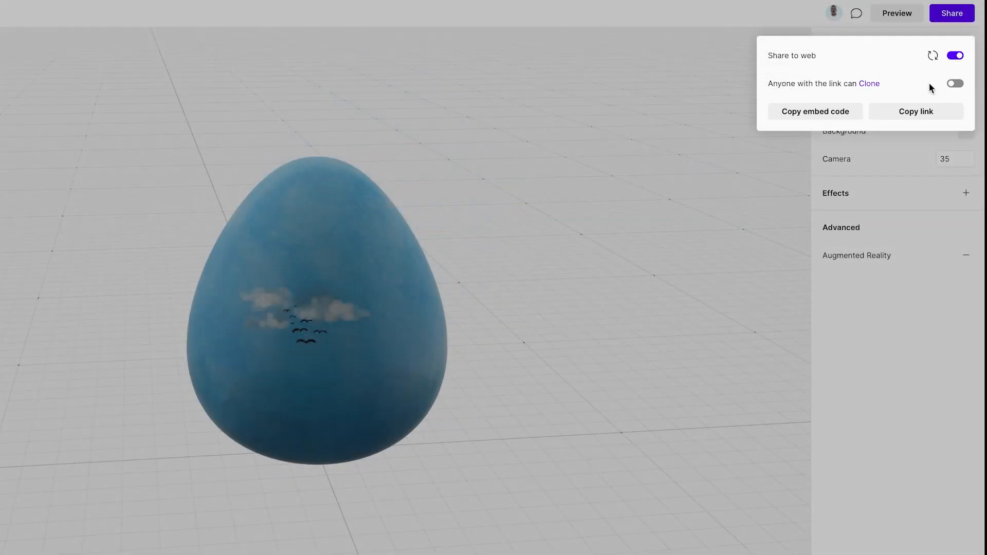
left_click(916, 112)
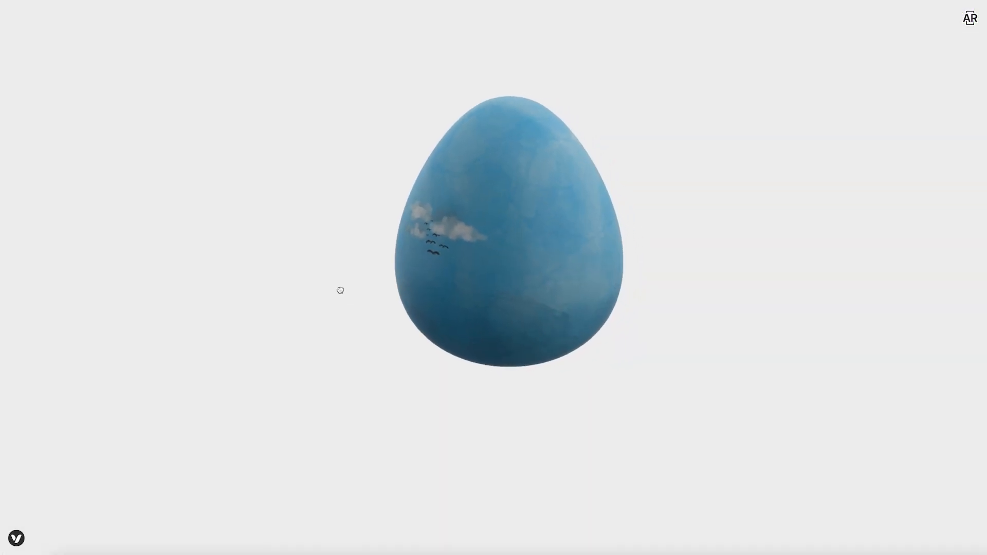
Show the Augmented Reality QR code in the published web viewer
left_click(970, 18)
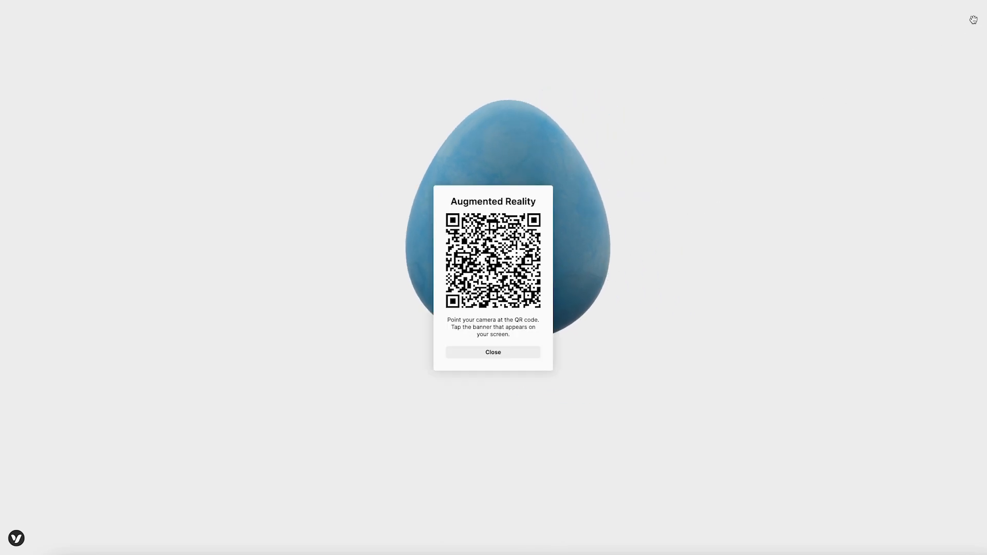